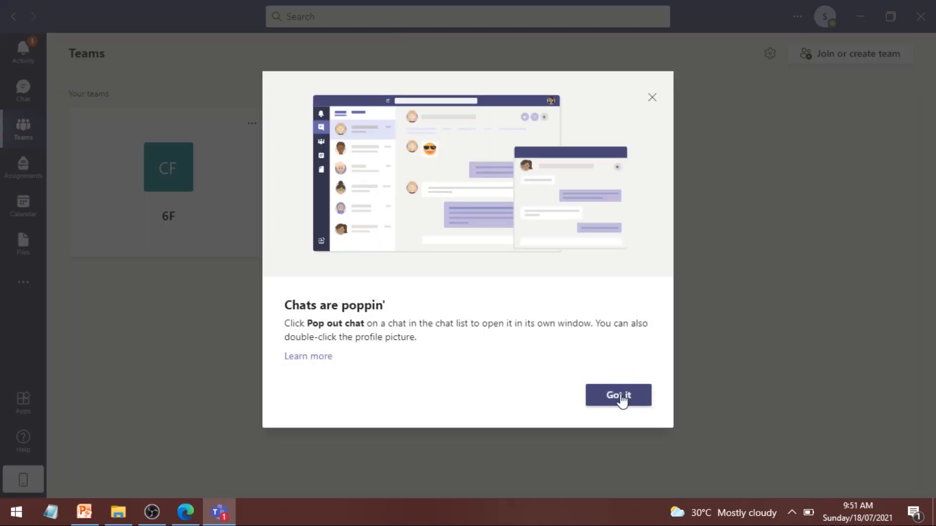
Dismiss the 'Chats are poppin'' tip to reveal the teams list
{"action": "left_click", "coordinate": [618, 395]}
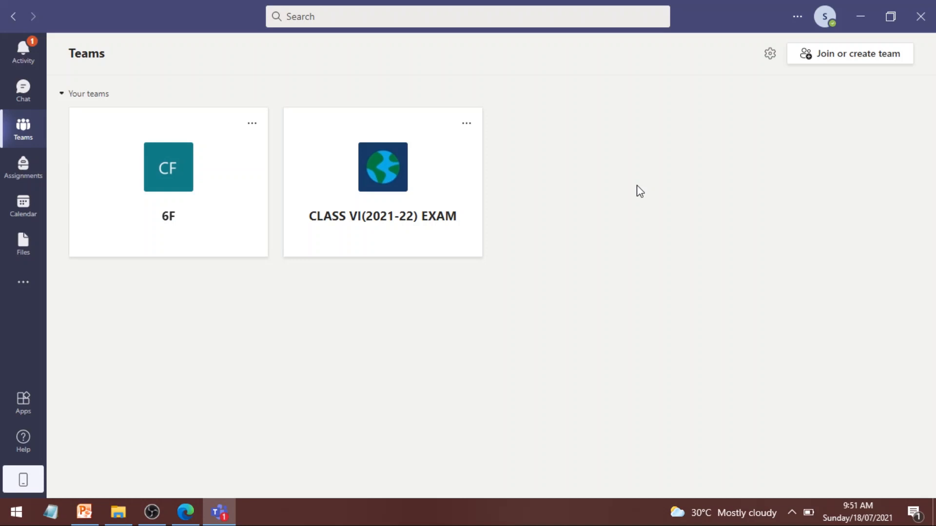
{"action": "mouse_move", "coordinate": [540, 166]}
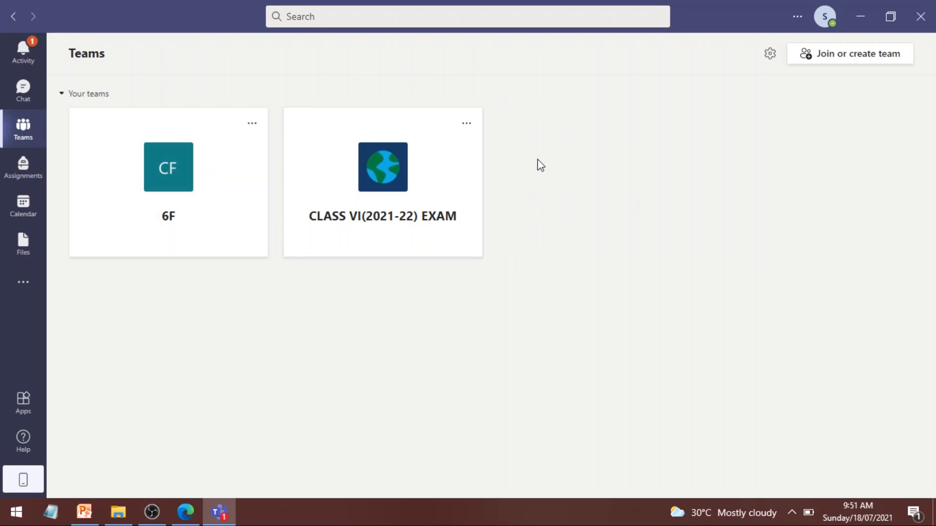
{"action": "mouse_move", "coordinate": [412, 209]}
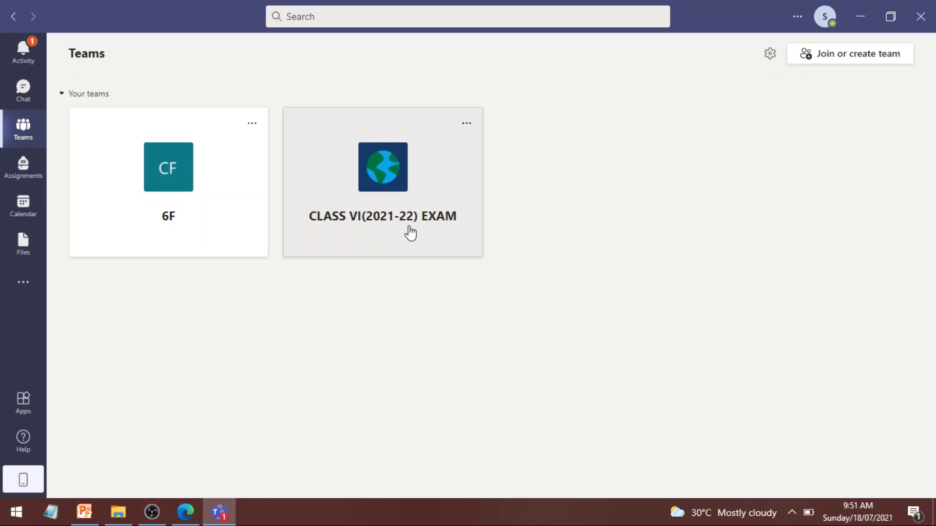
{"action": "mouse_move", "coordinate": [443, 217]}
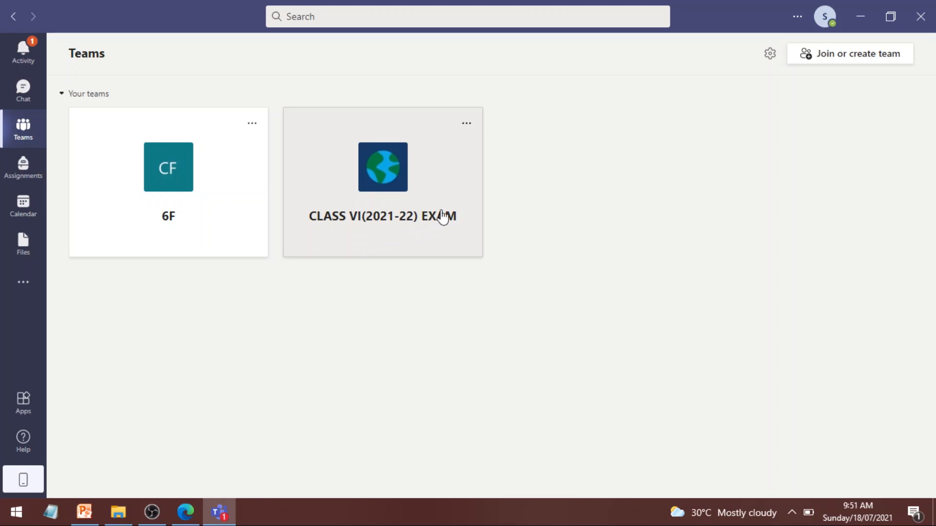
{"action": "mouse_move", "coordinate": [383, 166]}
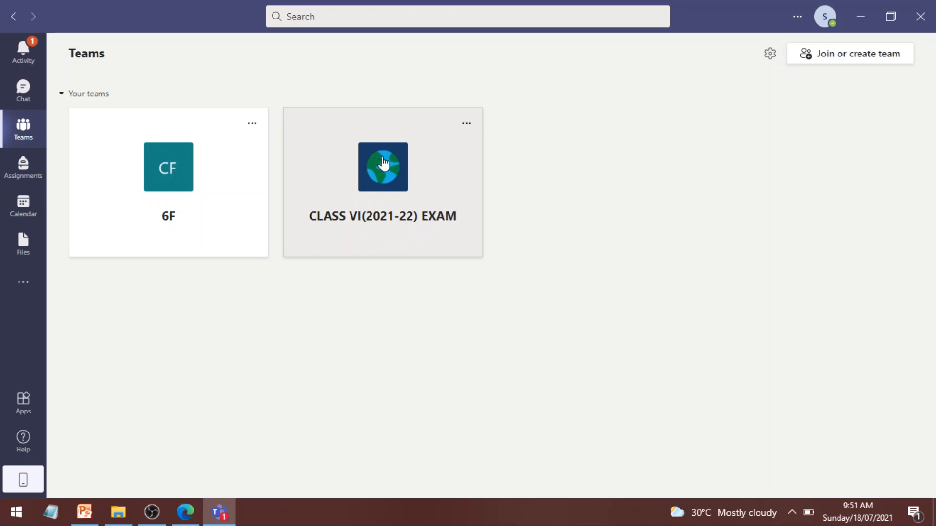
{"action": "mouse_move", "coordinate": [662, 255]}
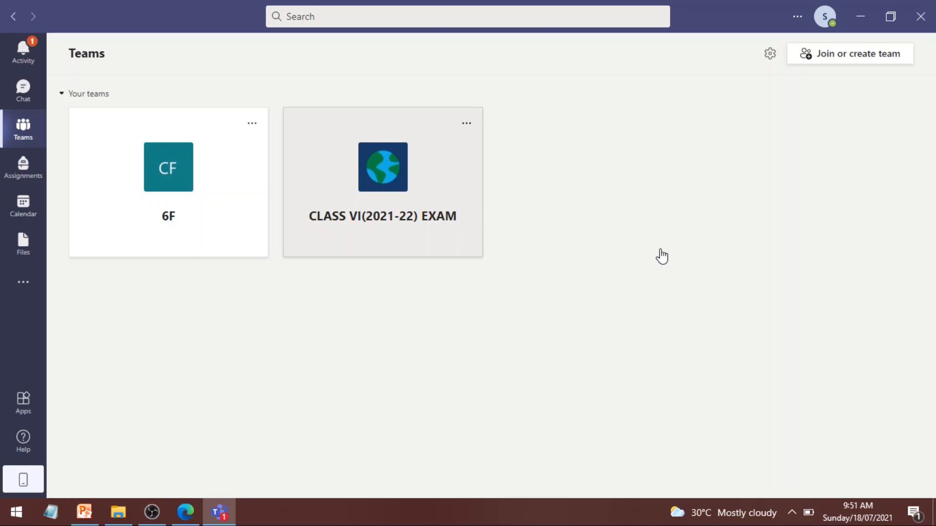
Open the CLASS VI(2021-22) EXAM team to show its General channel posts
{"action": "left_click", "coordinate": [383, 167]}
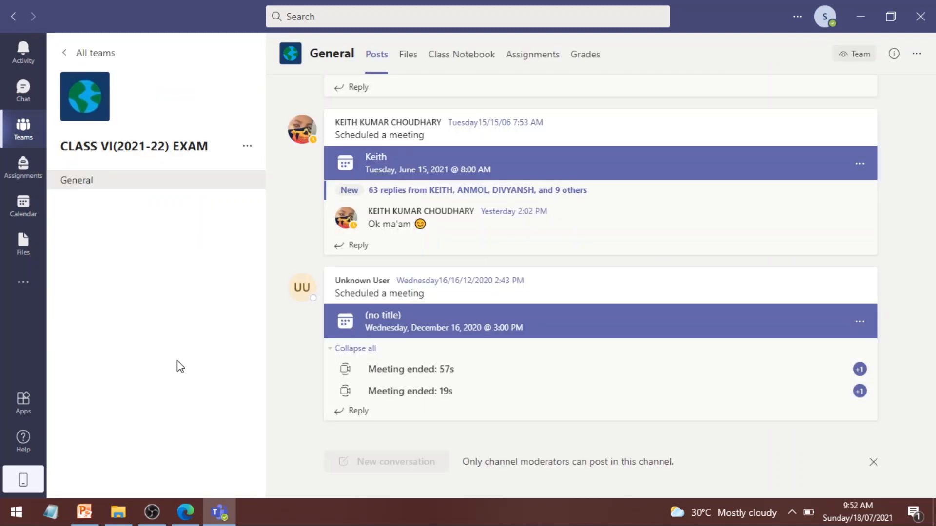
{"action": "mouse_move", "coordinate": [76, 181]}
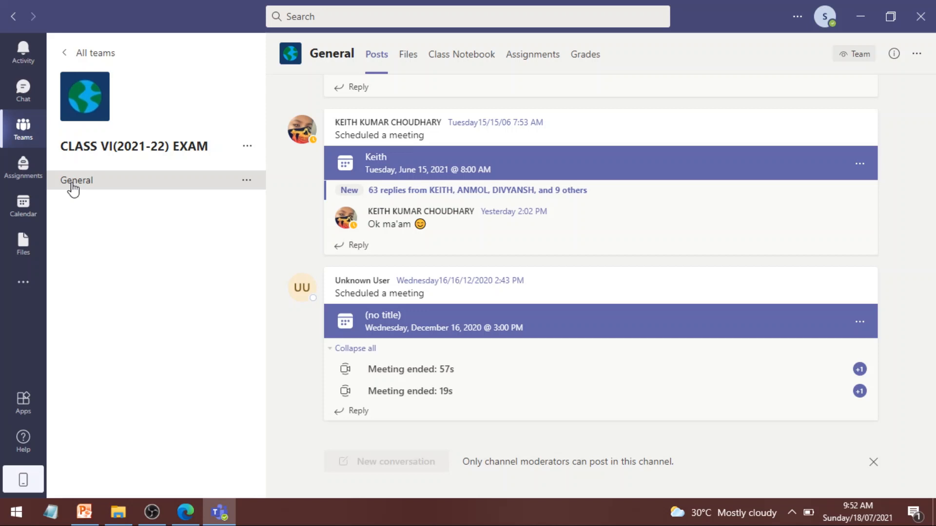
{"action": "mouse_move", "coordinate": [348, 442]}
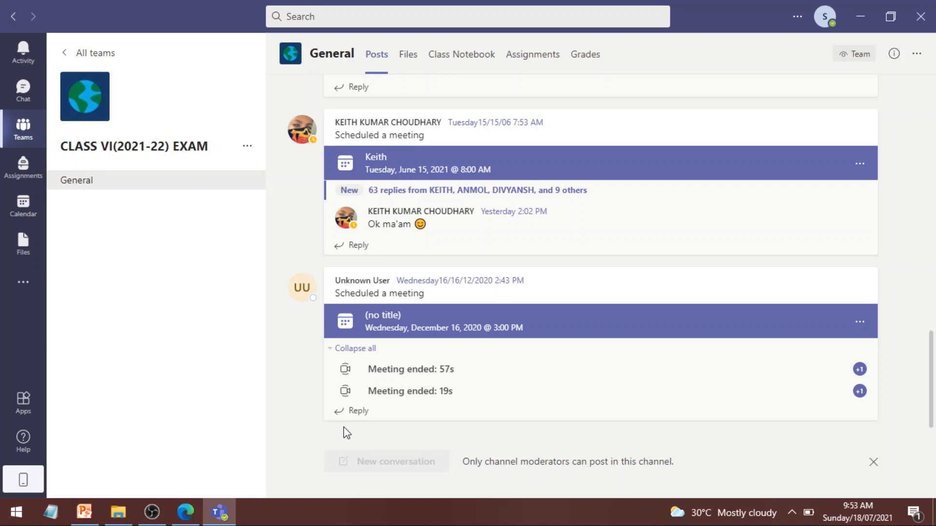
{"action": "mouse_move", "coordinate": [351, 449]}
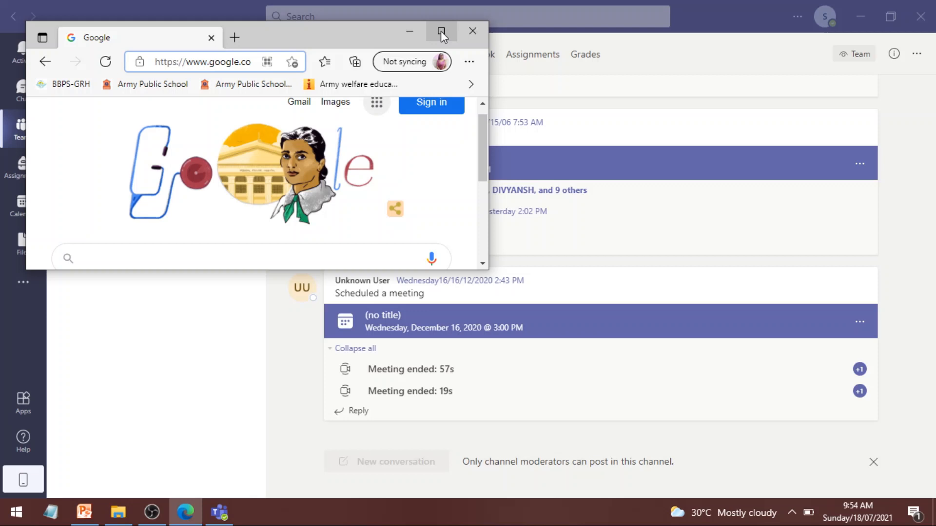
Maximize Edge and navigate to forms.office.com
{"action": "left_click", "coordinate": [440, 31]}
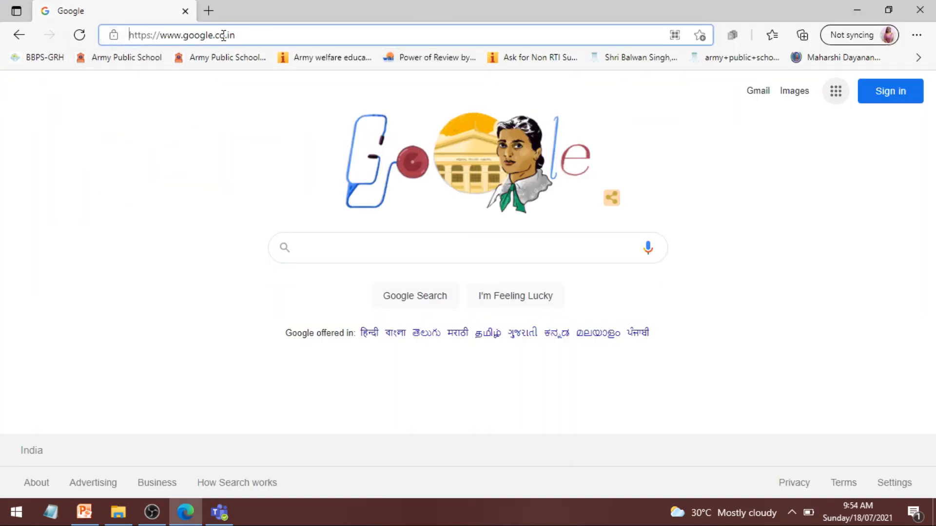
{"action": "left_click", "coordinate": [179, 35]}
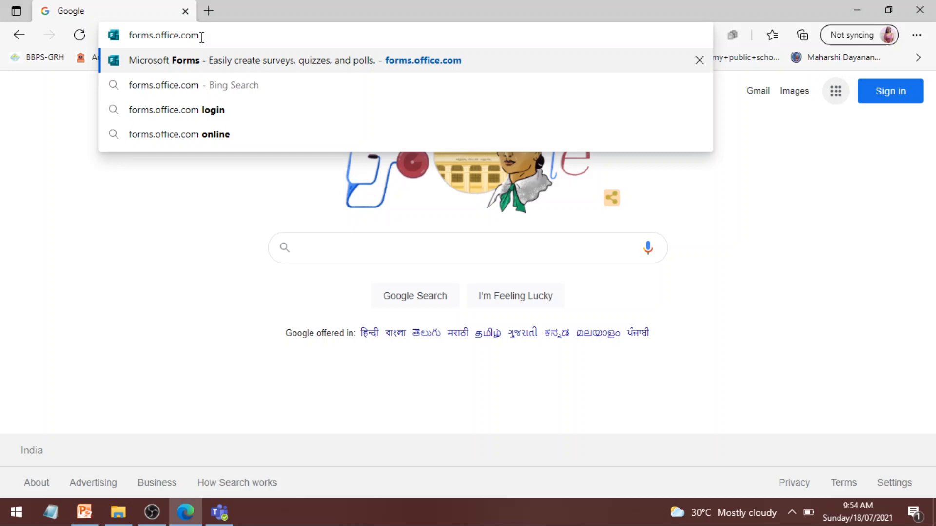
{"action": "mouse_move", "coordinate": [197, 51]}
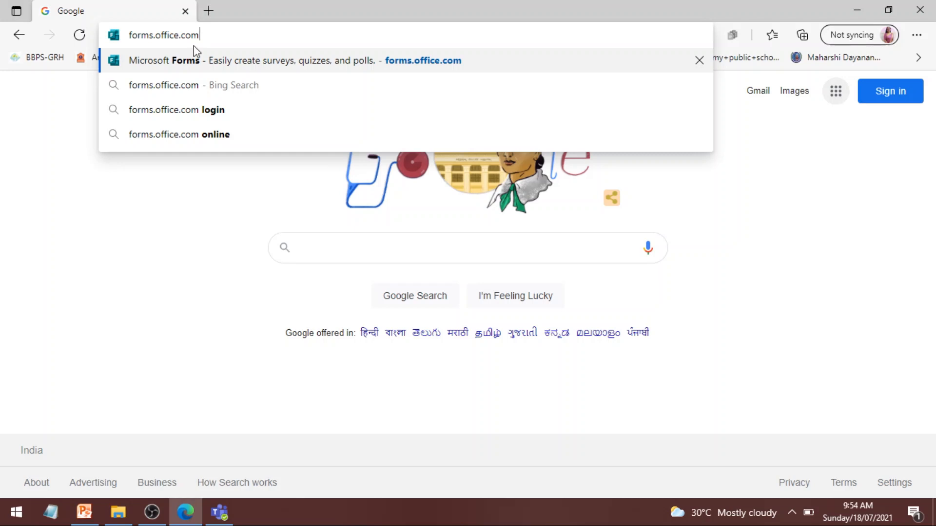
{"action": "mouse_move", "coordinate": [215, 42]}
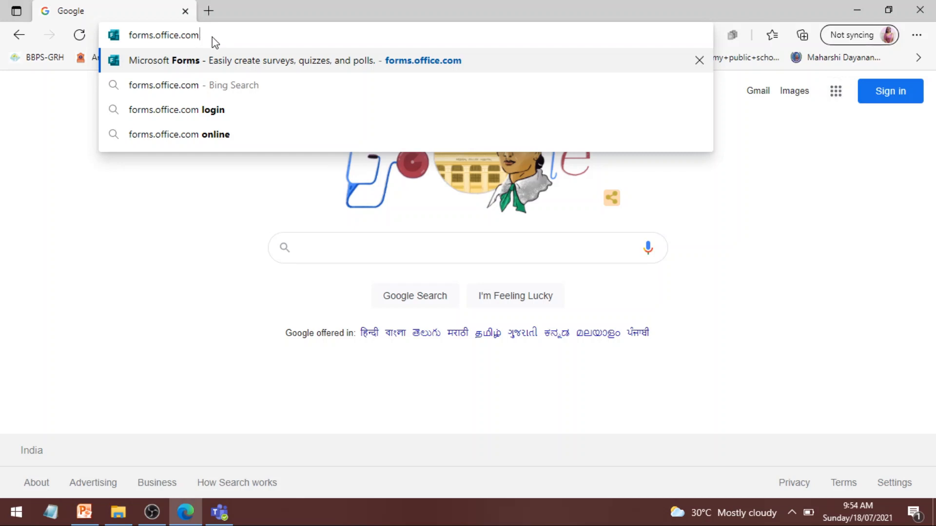
{"action": "left_click", "coordinate": [293, 61]}
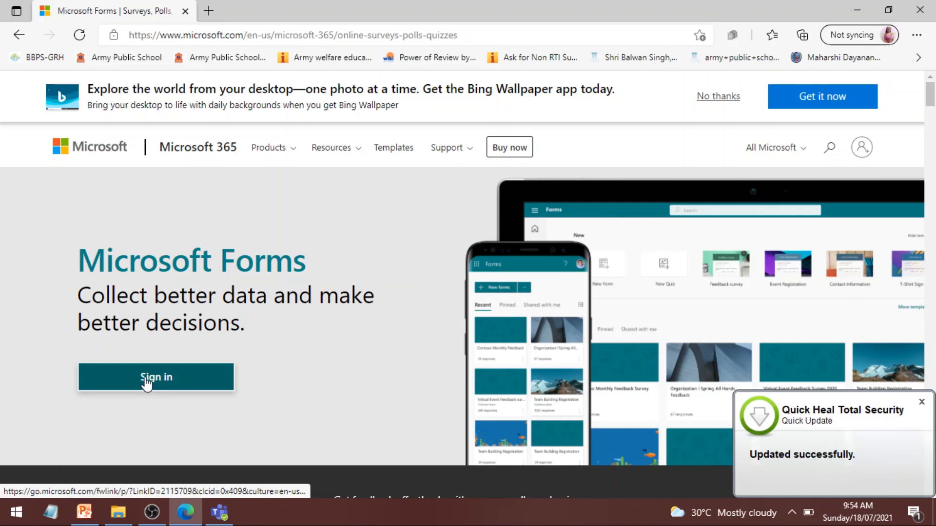
Use the Forms landing page's Sign in button to open the Microsoft account sign-in page
{"action": "left_click", "coordinate": [156, 377]}
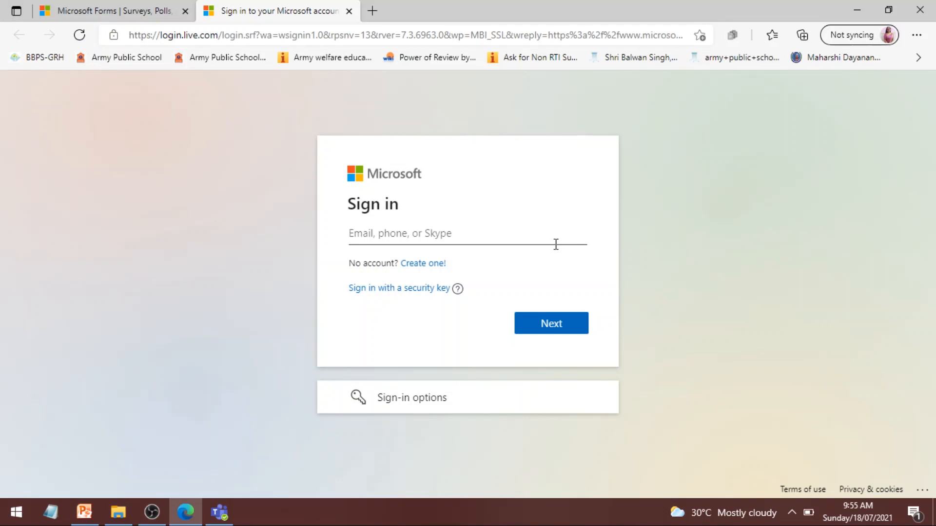
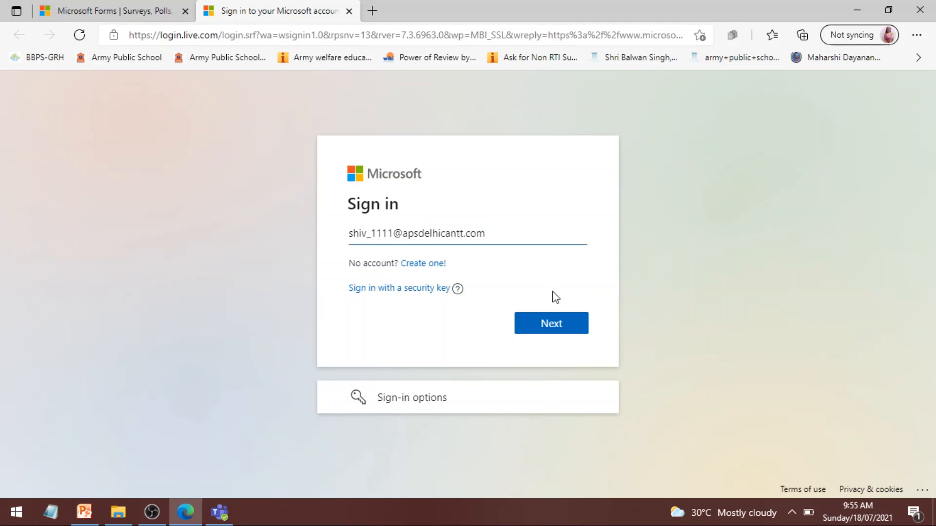
Complete the Microsoft Forms sign-in, then minimize Edge to return to Teams
{"action": "left_click", "coordinate": [550, 323]}
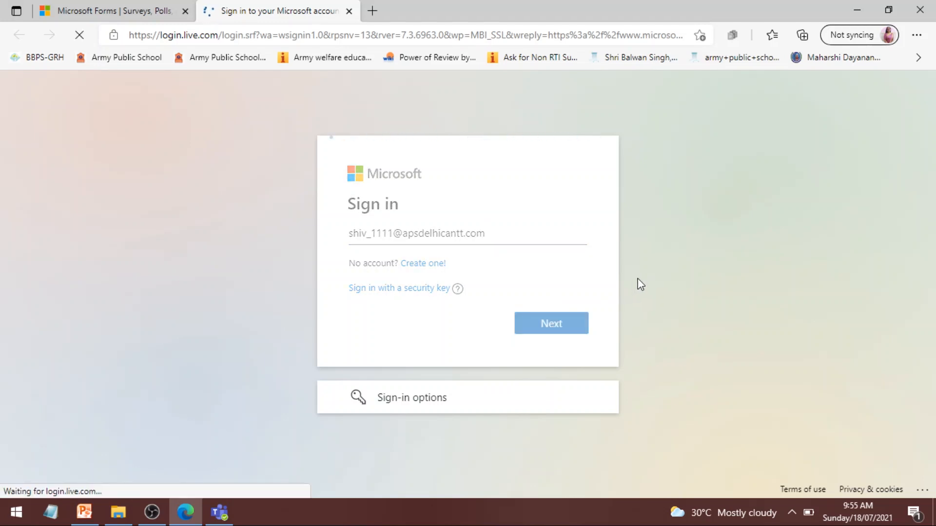
{"action": "left_click", "coordinate": [550, 323]}
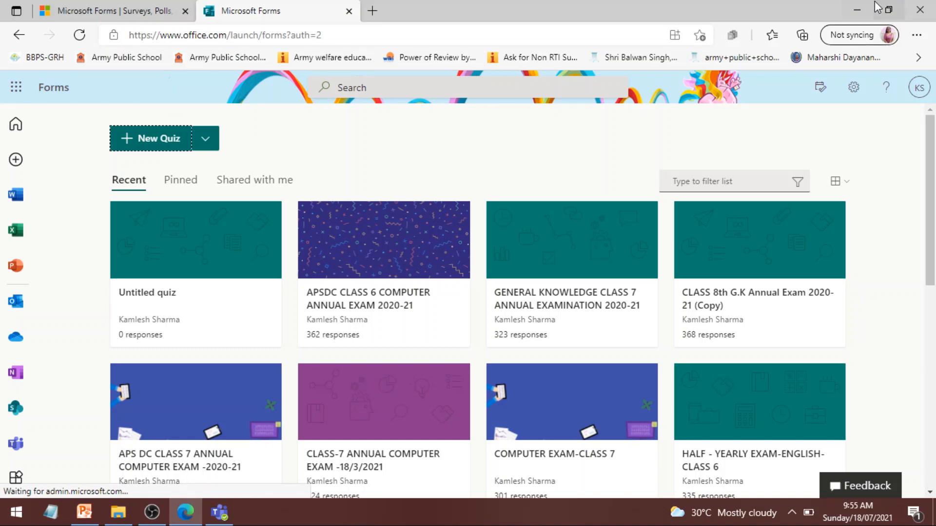
{"action": "left_click", "coordinate": [219, 512]}
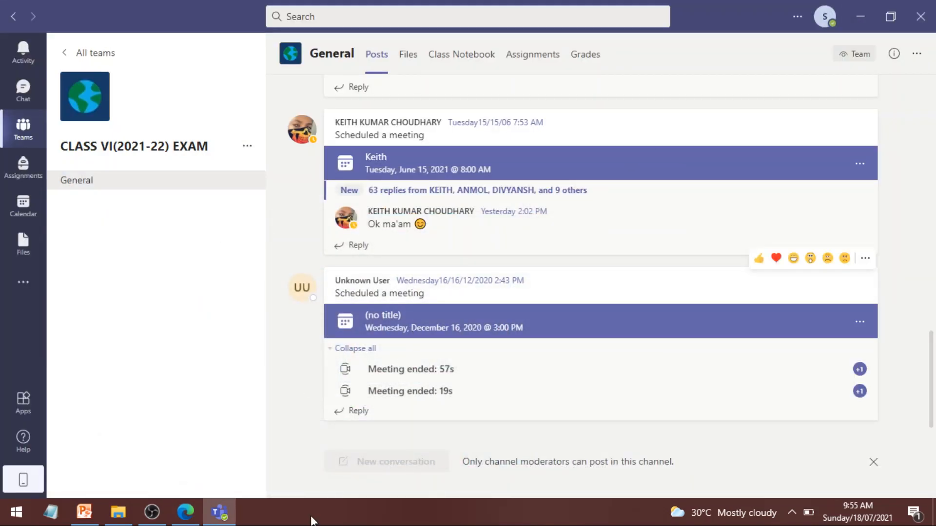
{"action": "mouse_move", "coordinate": [293, 445]}
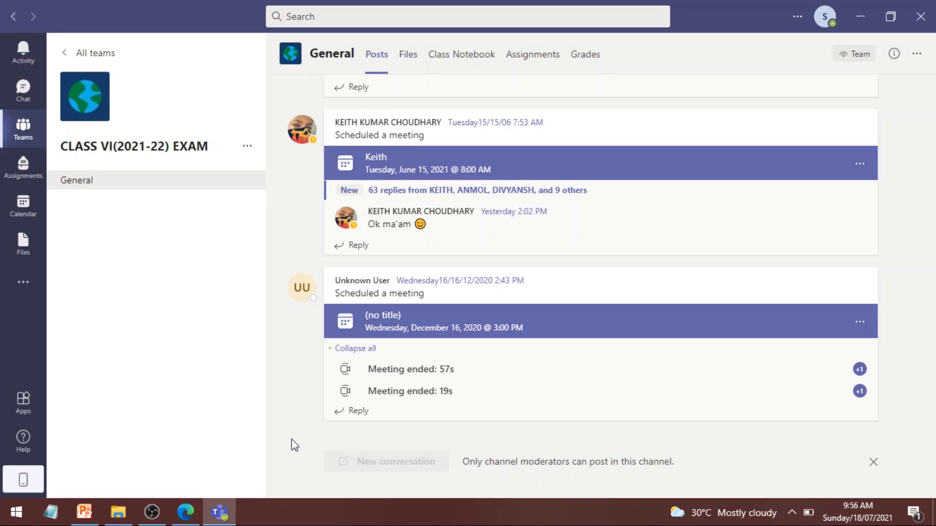
{"action": "mouse_move", "coordinate": [298, 433]}
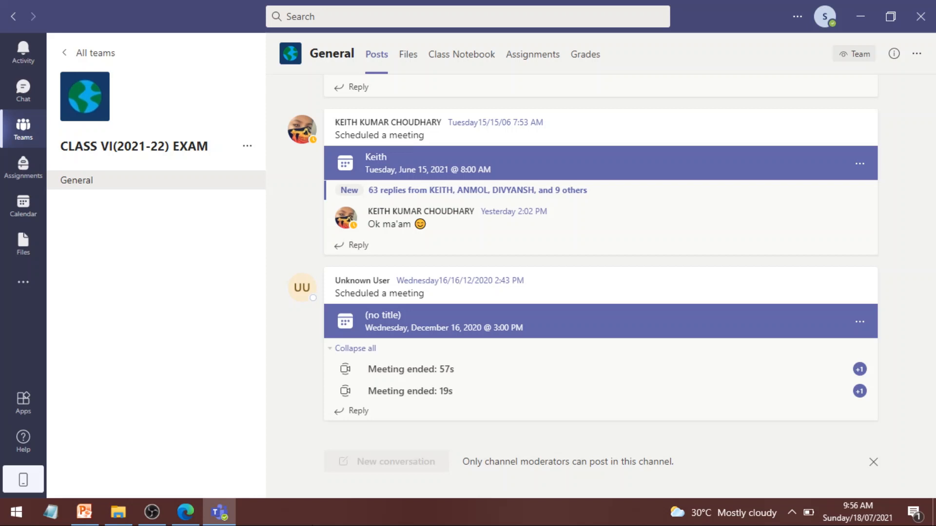
{"action": "mouse_move", "coordinate": [861, 16]}
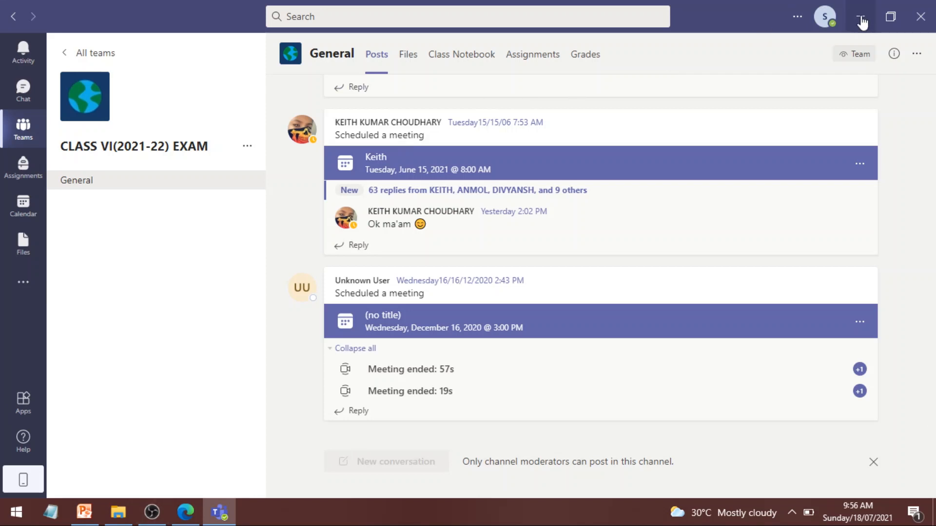